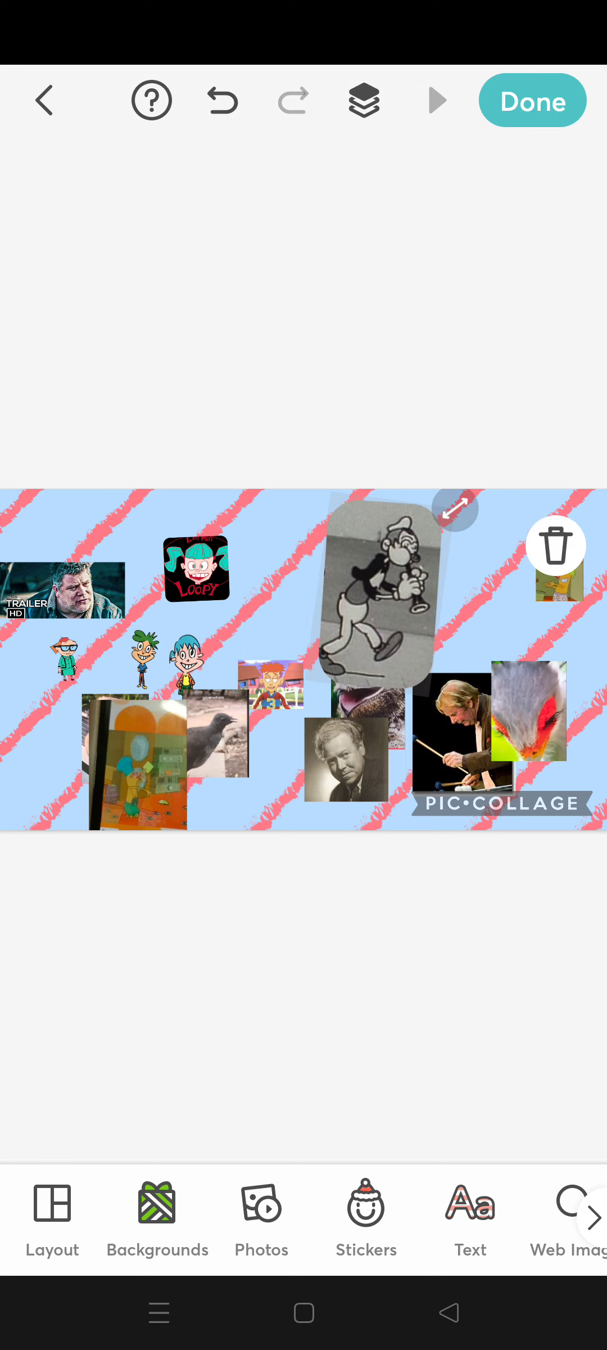
# Step: Delete the black-and-white cartoon cutout from the collage
pyautogui.click(555, 545)
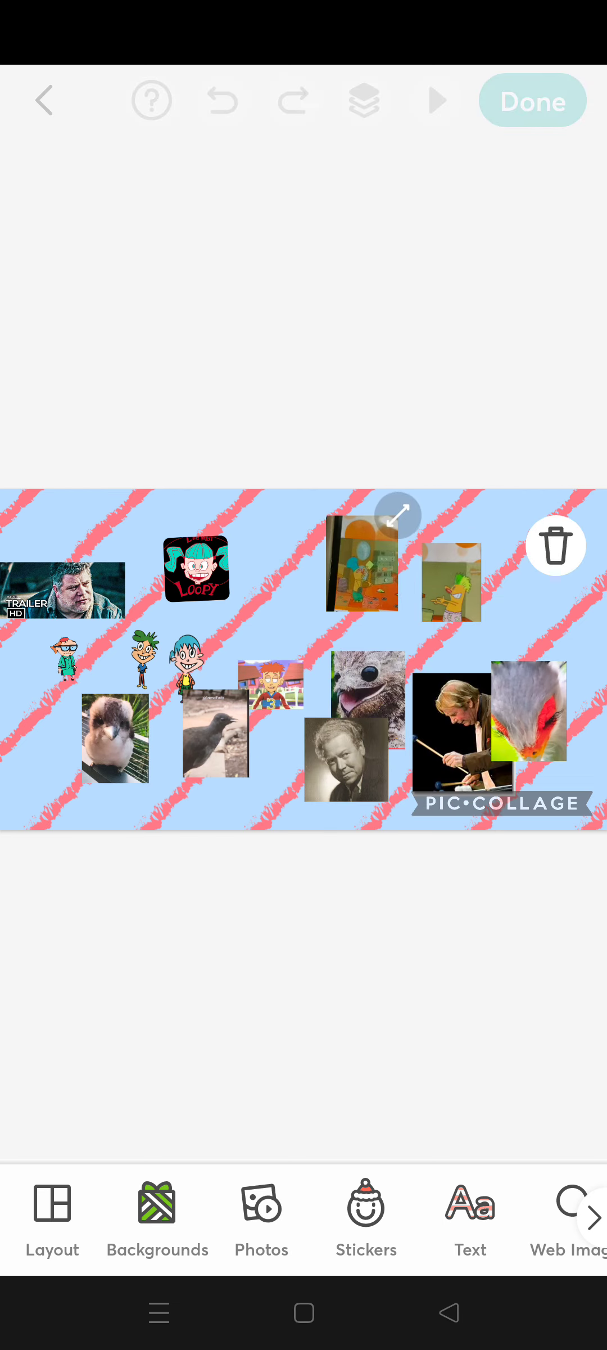
# Step: Drag to bring in the grinning, pointing yellow cartoon close-up covering the canvas
pyautogui.moveTo(361, 564); pyautogui.dragTo(422, 724)
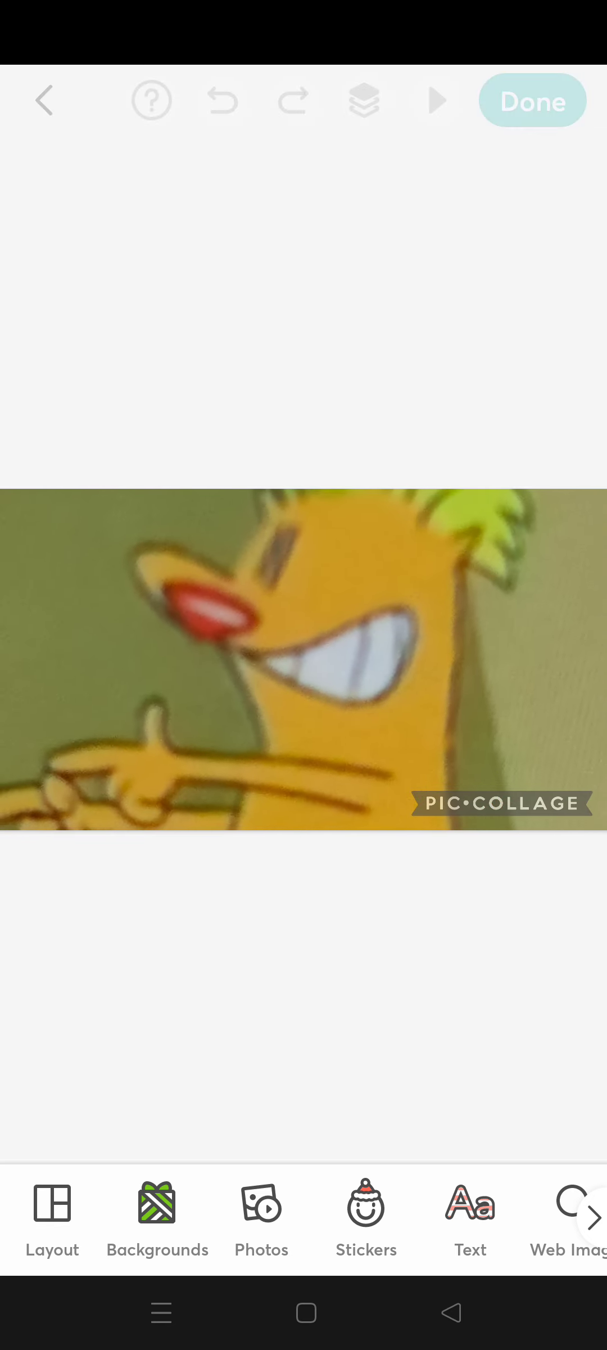
# Step: Fit the pointing cartoon into the right half and place Santa on the left
pyautogui.click(303, 654)
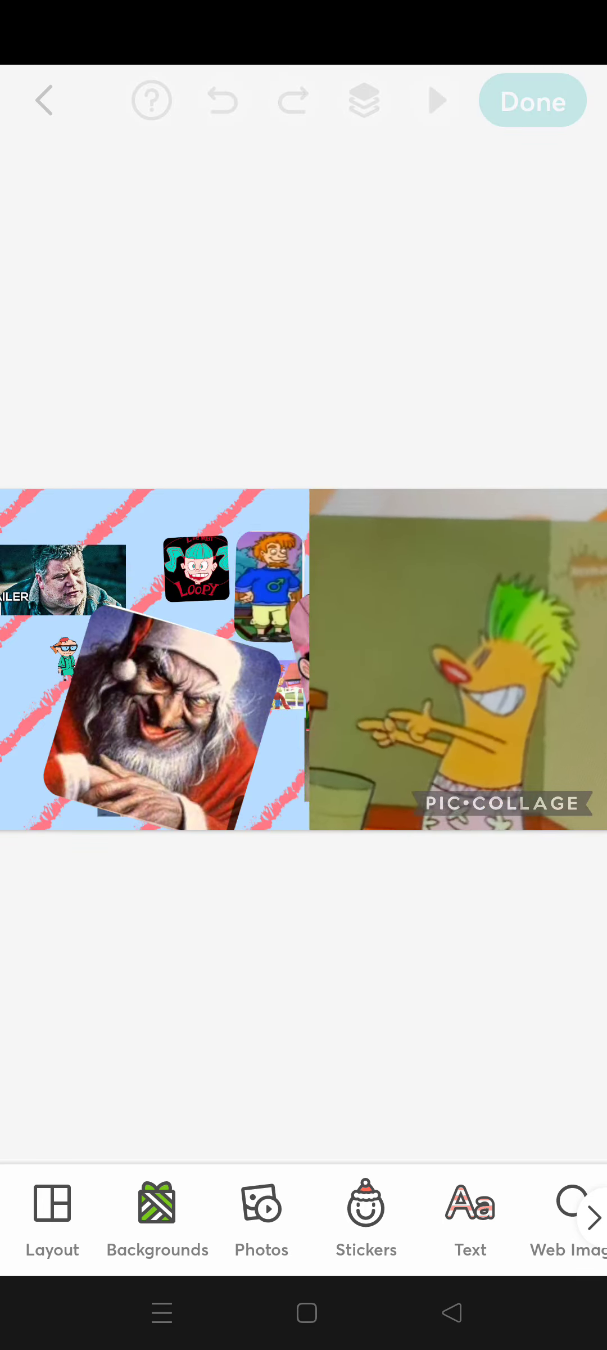
# Step: Tilt the character, swap Santa for a cartoon-face strip, and put a blurry cutout top-left
pyautogui.click(456, 658)
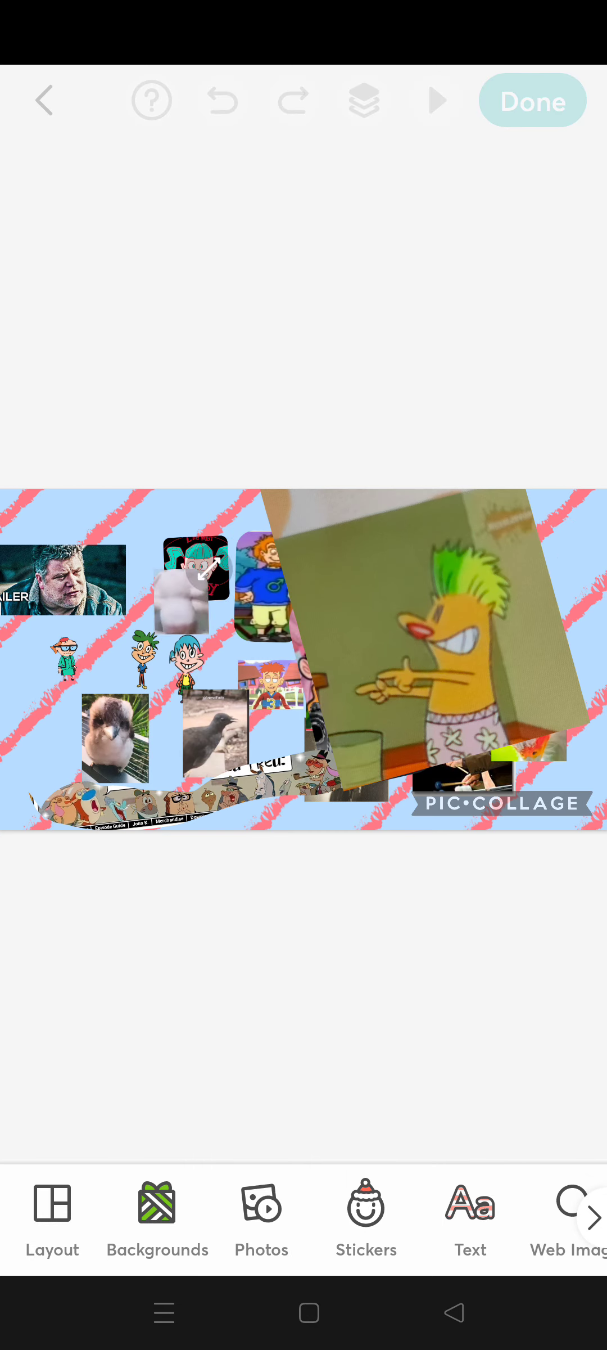
pyautogui.moveTo(195, 580); pyautogui.dragTo(198, 555)
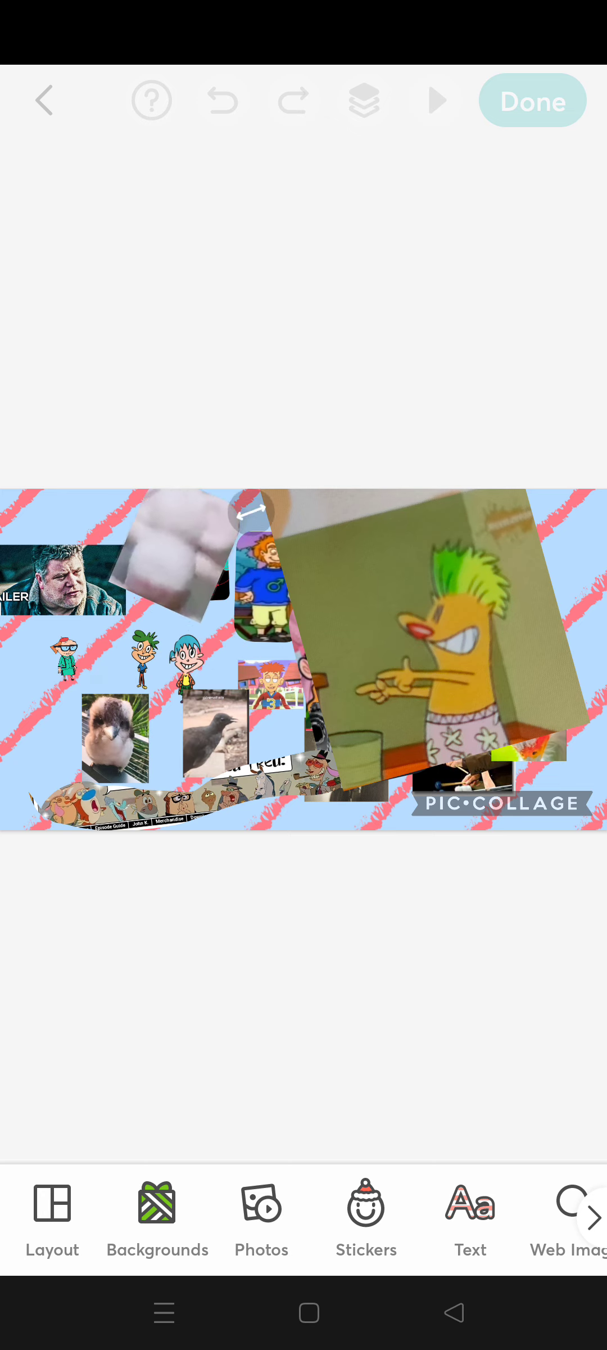